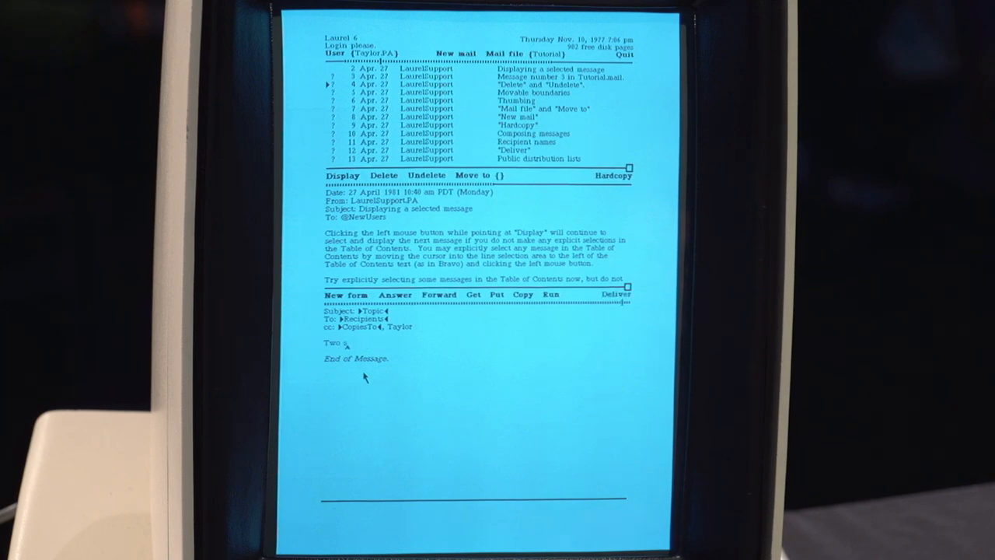
type("core and")
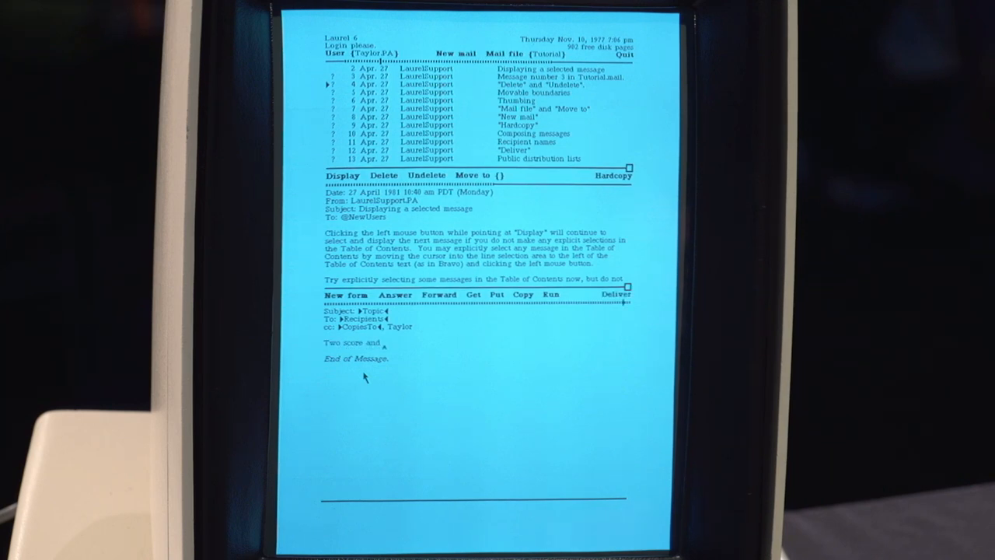
type("five")
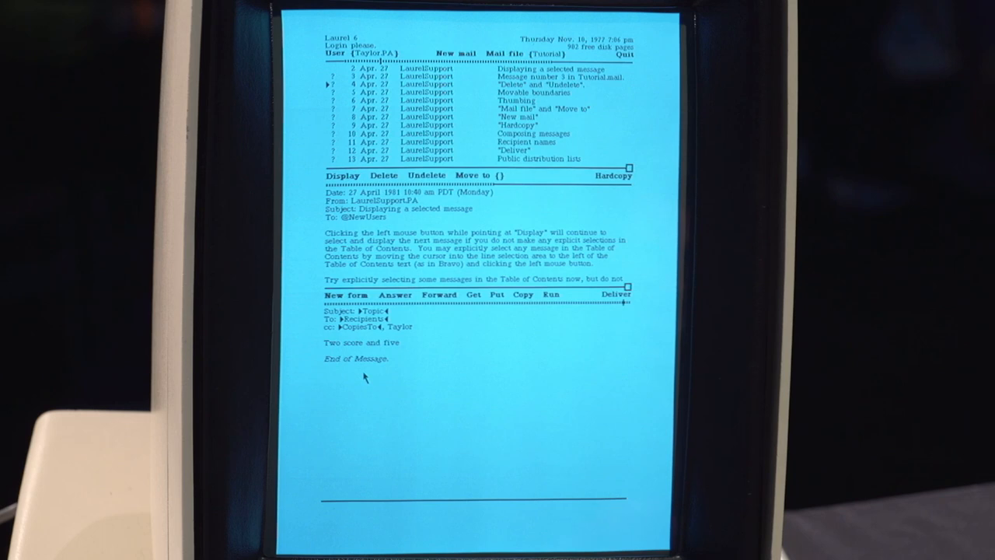
type("years ago")
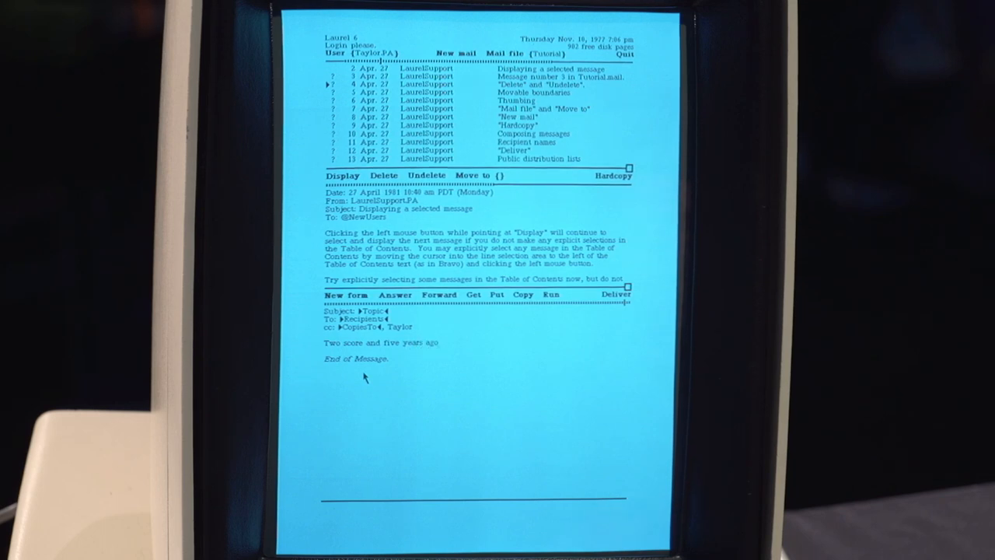
type("Xe")
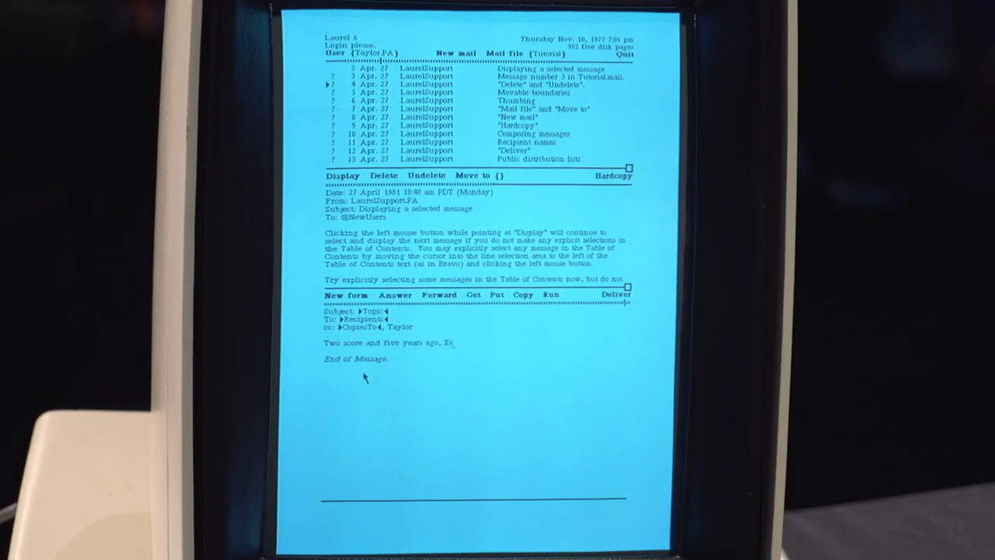
type("rox")
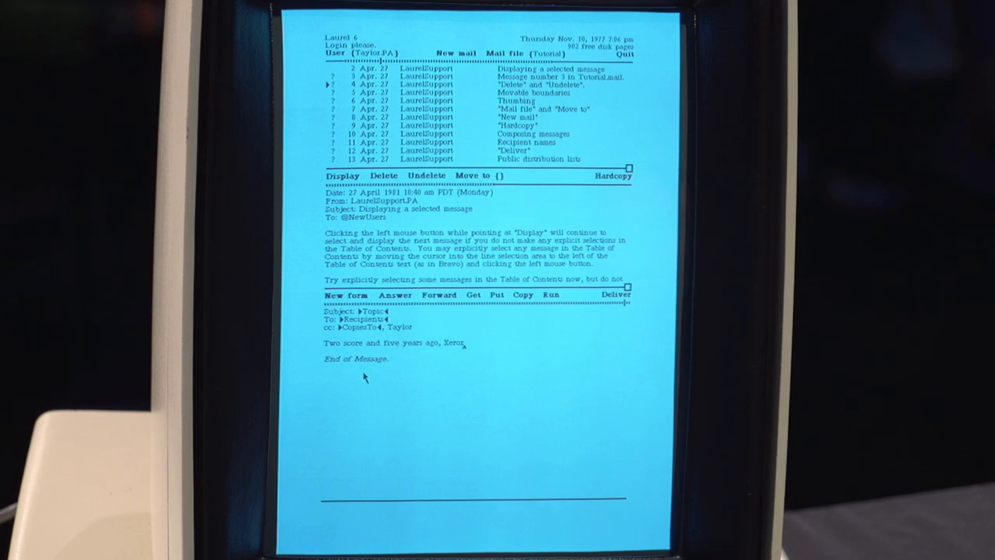